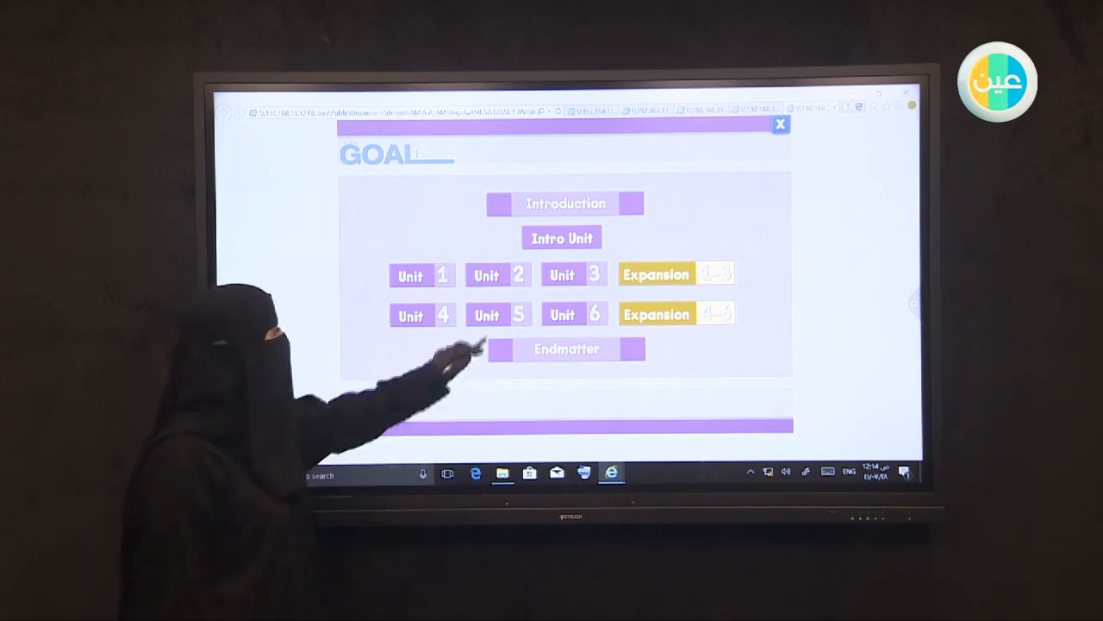
Open Unit 5 'Did You Hurt Yourself?' from the GOAL menu to show its two-page spread.
{"action": "left_click", "coordinate": [497, 314]}
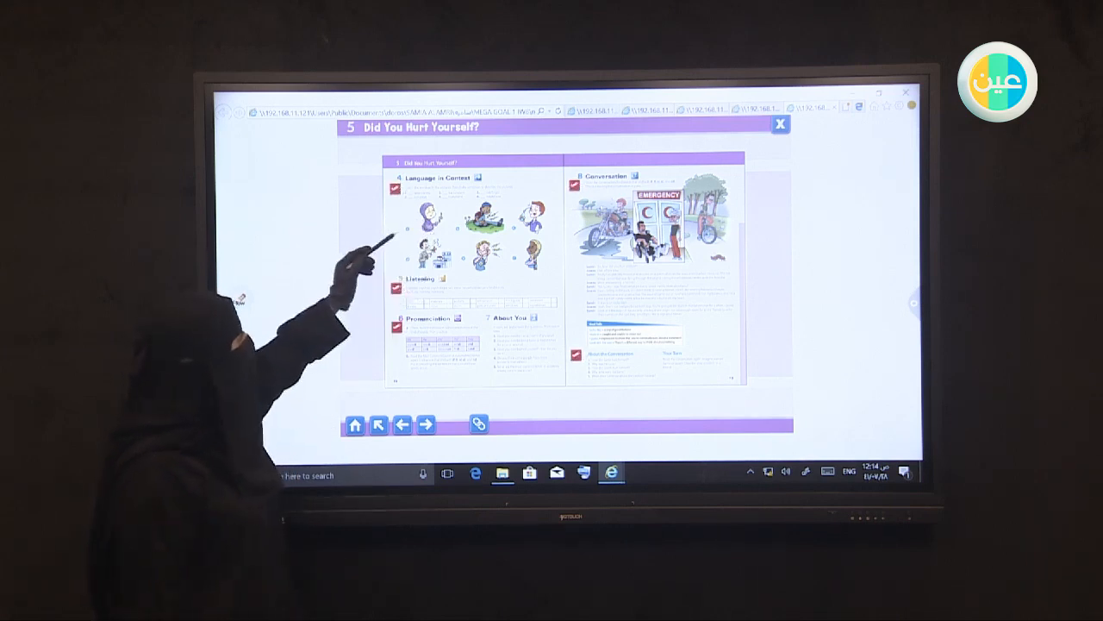
{"action": "mouse_move", "coordinate": [388, 258]}
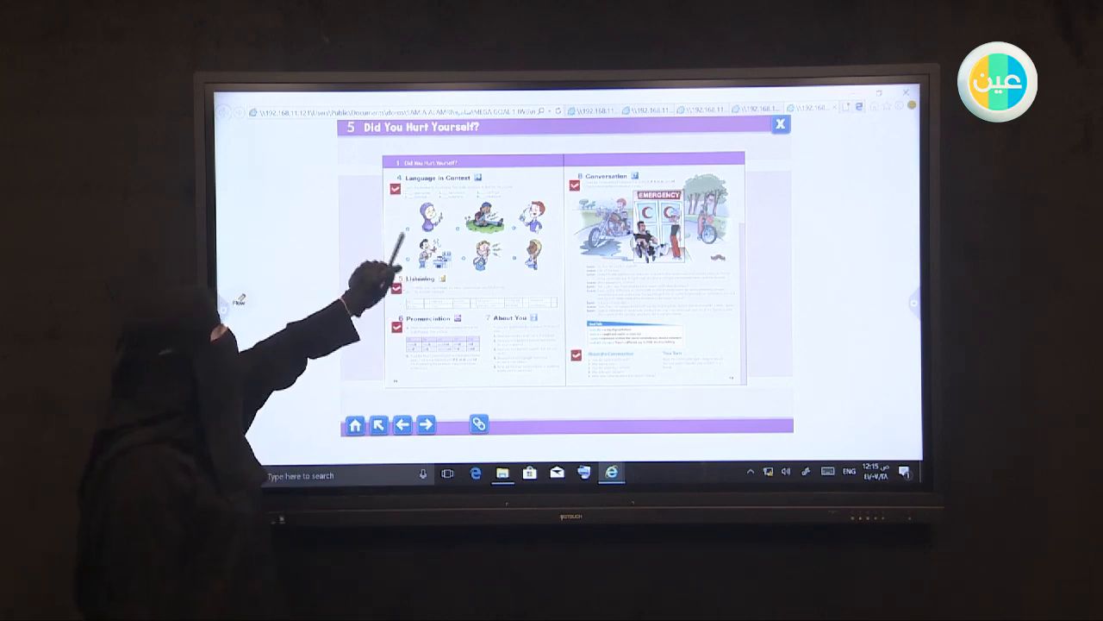
{"action": "mouse_move", "coordinate": [370, 250]}
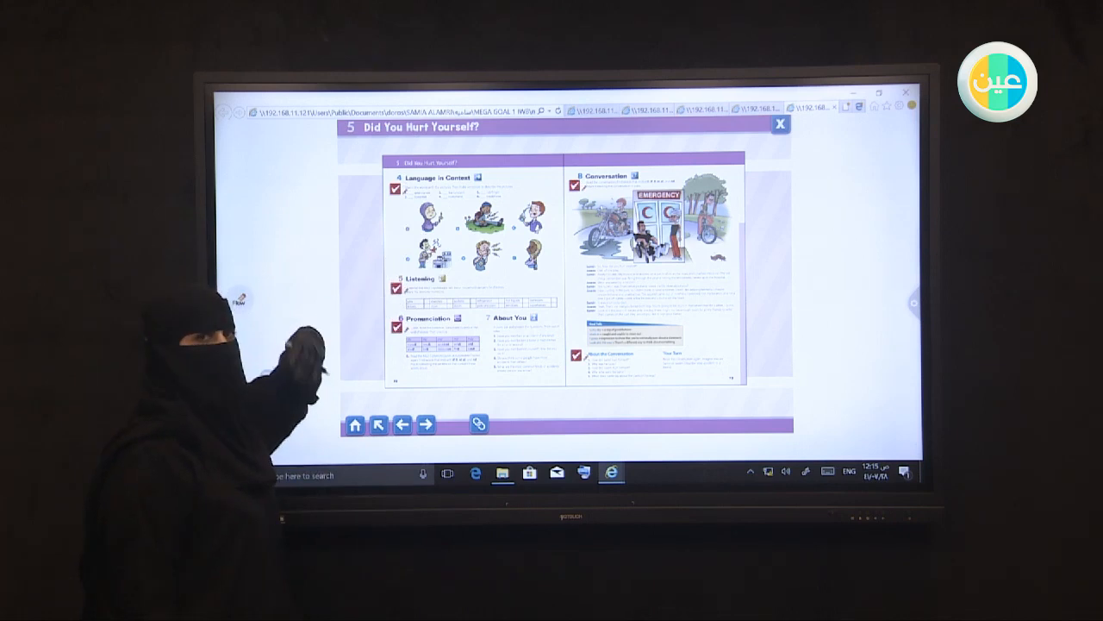
{"action": "mouse_move", "coordinate": [293, 371]}
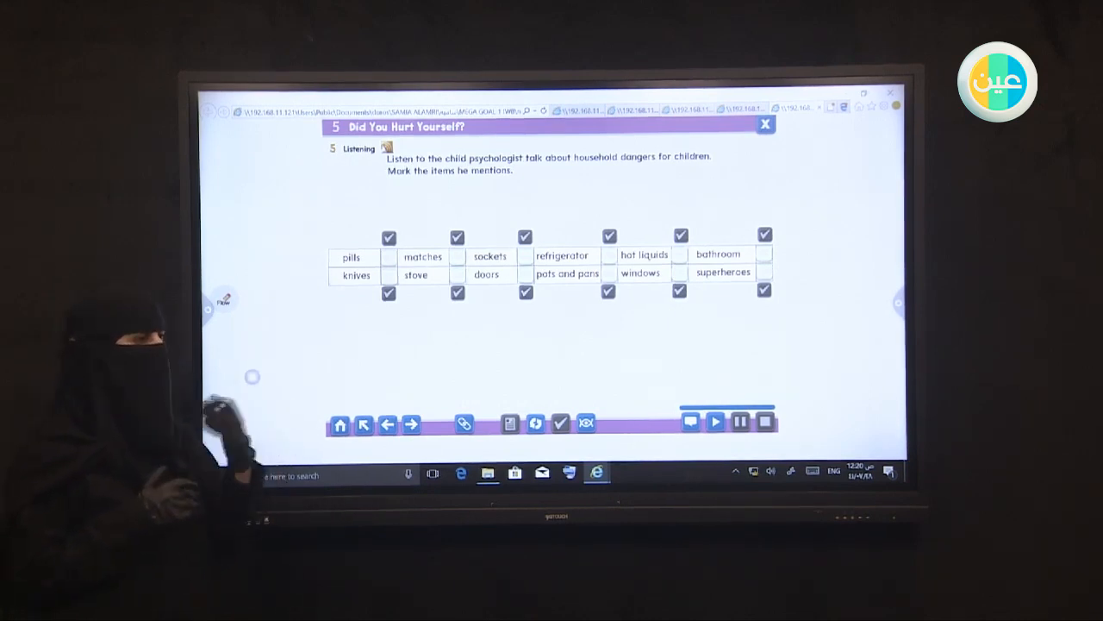
{"action": "mouse_move", "coordinate": [241, 345]}
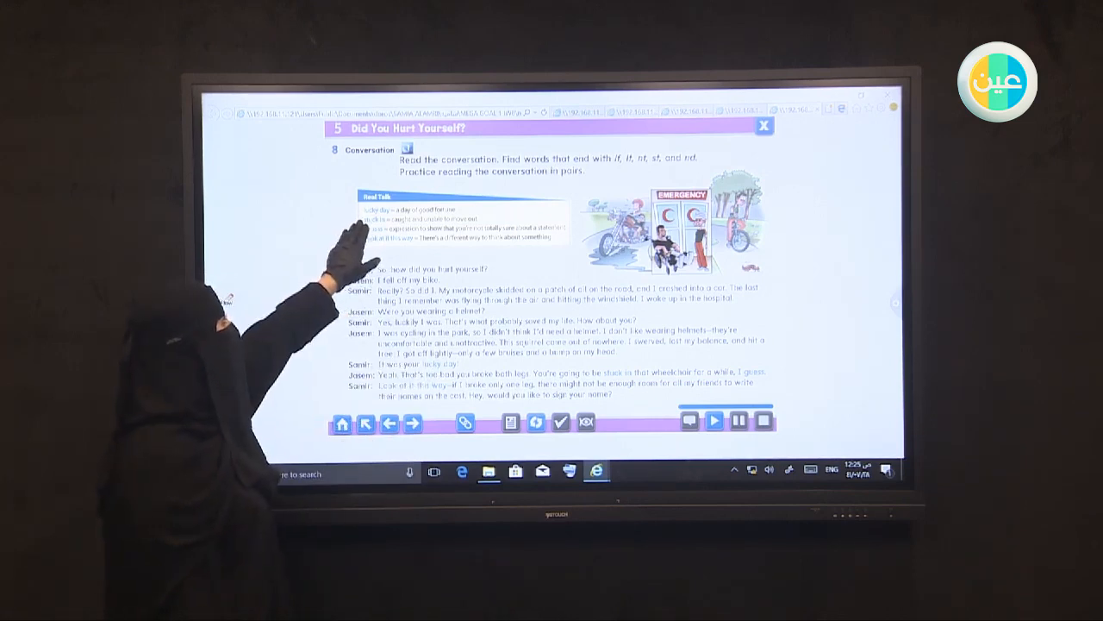
{"action": "mouse_move", "coordinate": [388, 250]}
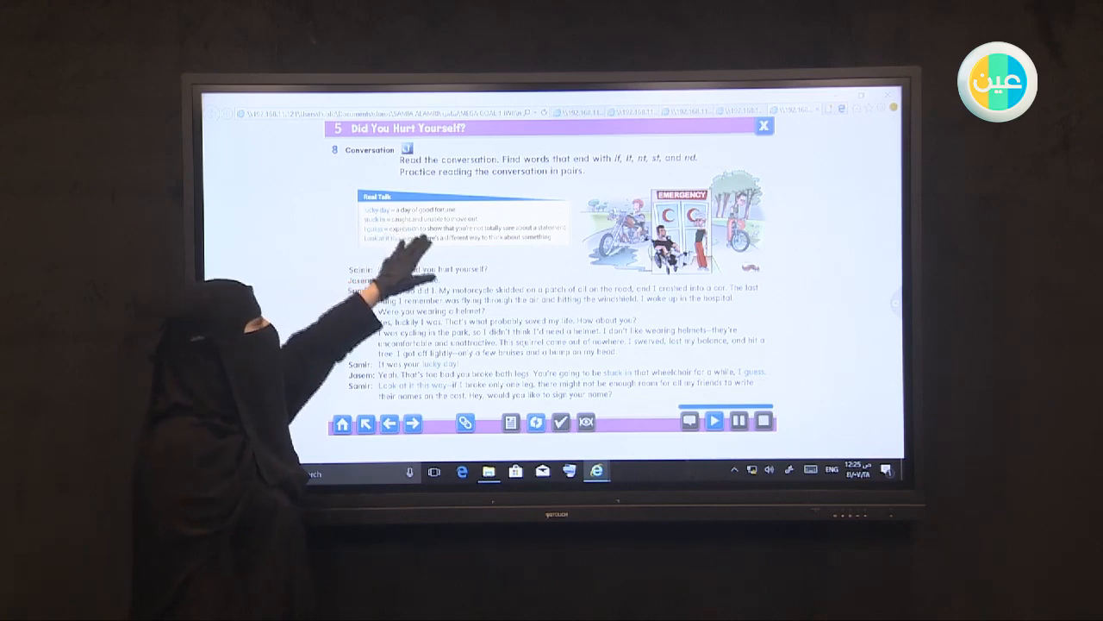